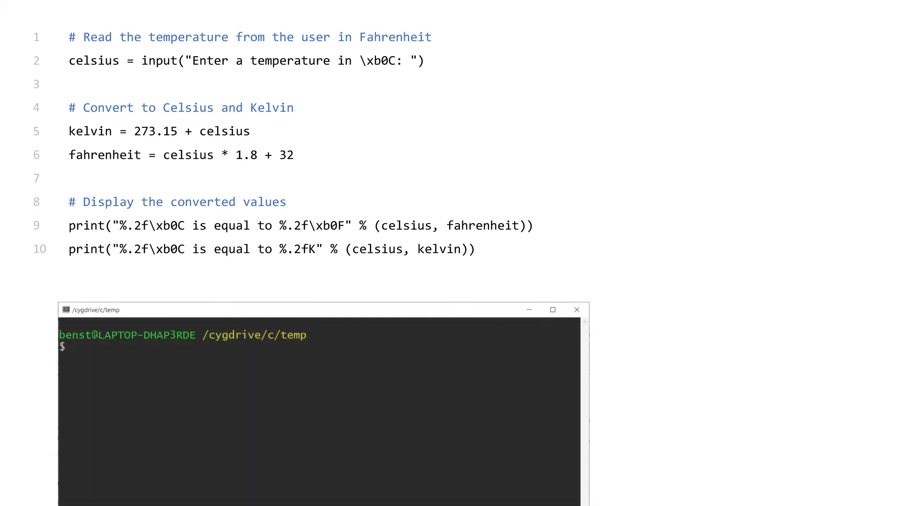
Run python convert.py after wrapping celsius in float() for the Kelvin calculation.
text(python convert.py)
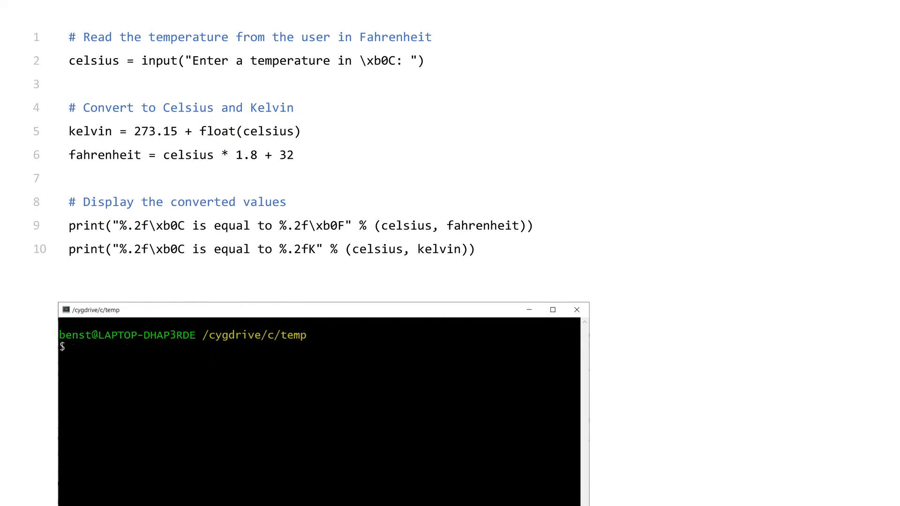
Run python convert.py after changing line 6 to fahrenheit = float(celsius) * 1.8 + 32.
text(python convert.py)
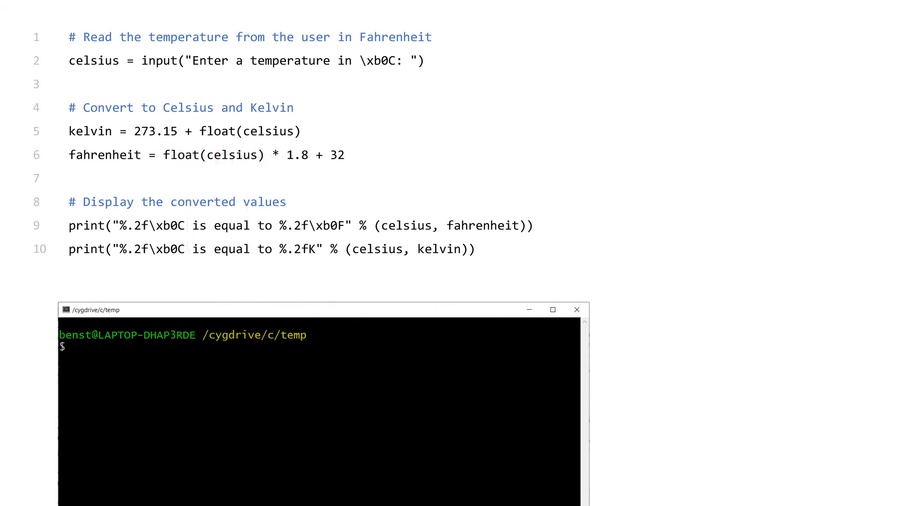
Run python convert.py with input 0 and hit the TypeError traceback on line 9.
text(python convert.py)
text(0)
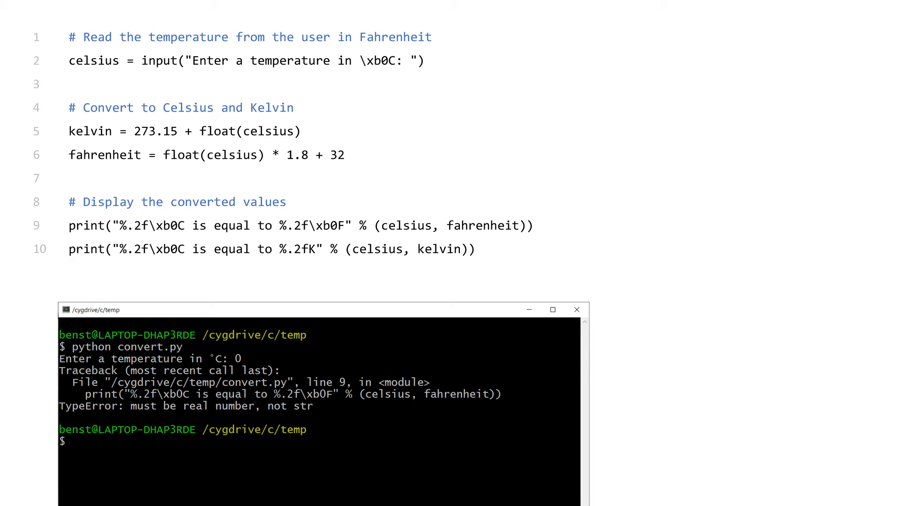
double_click(160, 60)
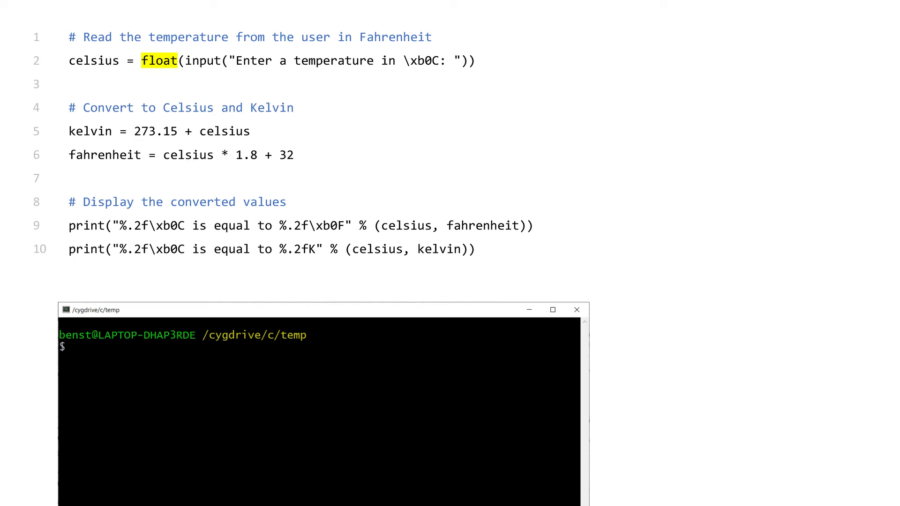
Run python convert.py entering 0 and 100 to print 32.00°F and 273.15K.
text(python convert.py)
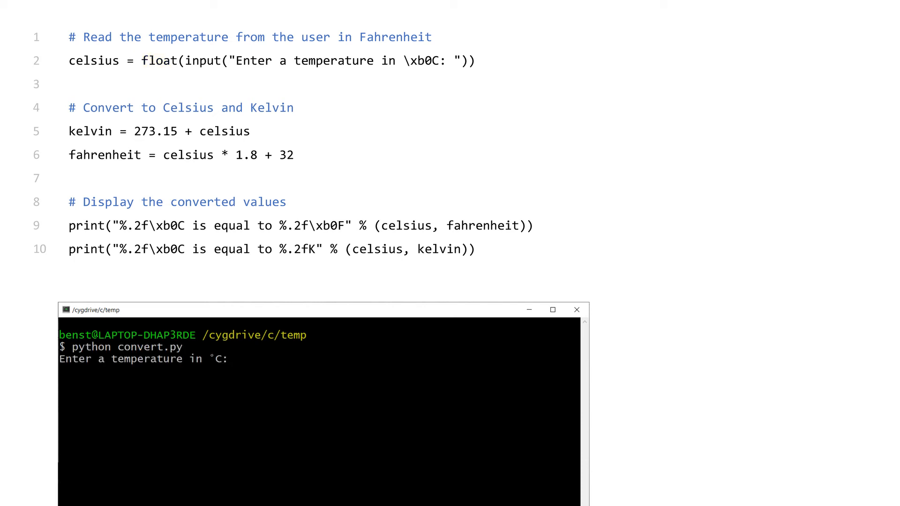
text(0)
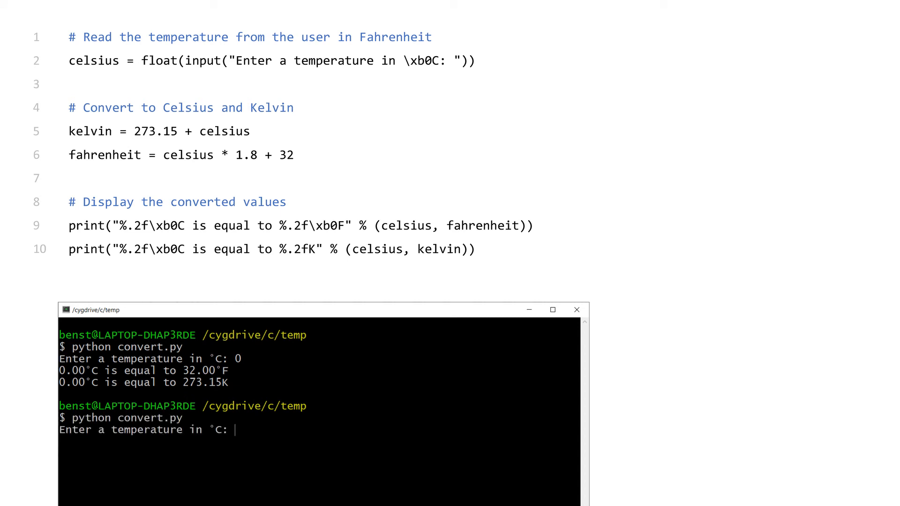
text(100)
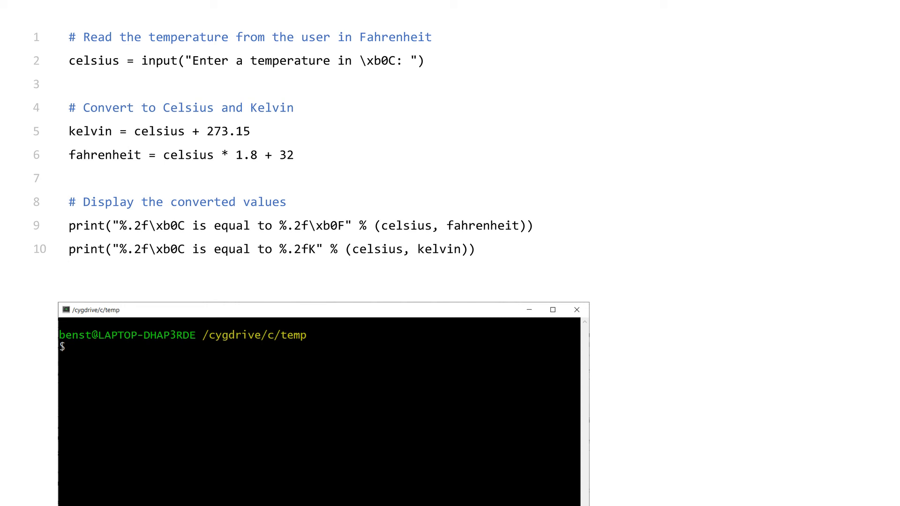
Run convert.py with float(input()) for 0 and 100, printing 32.00°F/273.15K and 212.00°F/373.15K.
text(python convert.py)
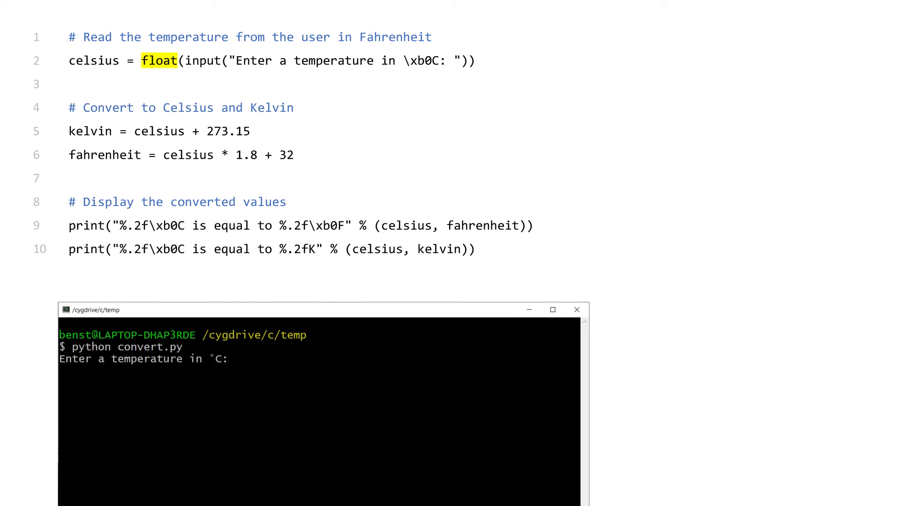
text(0)
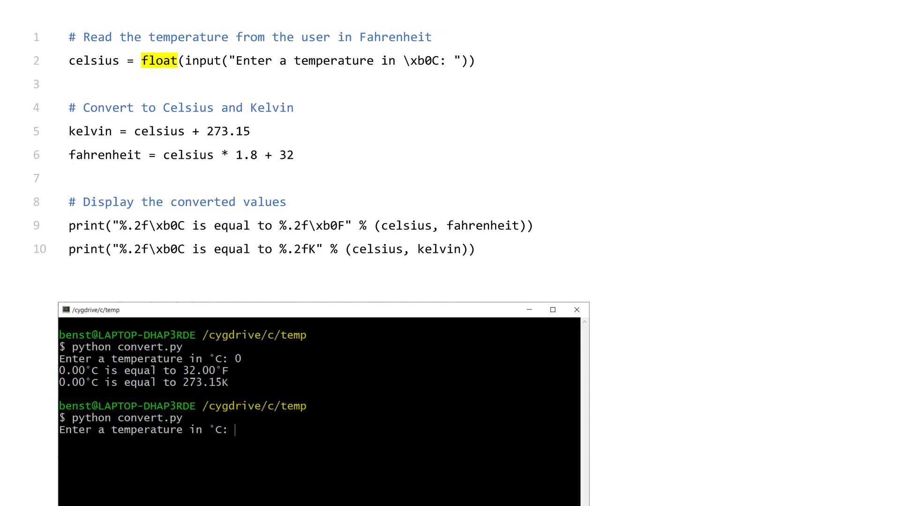
text(100)
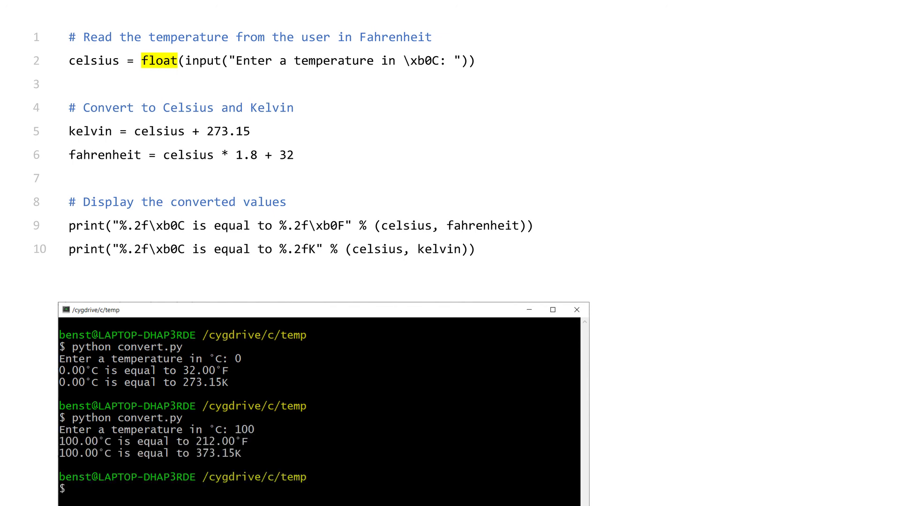